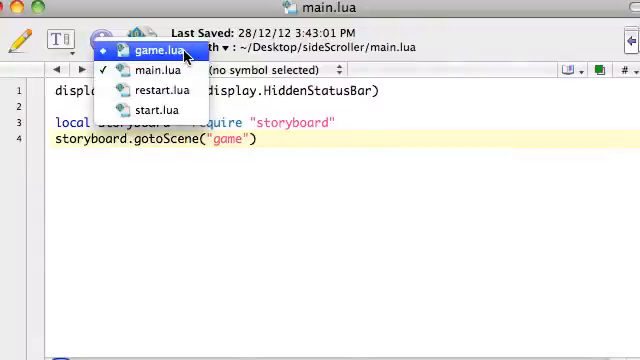
Step: Switch the editor from main.lua to the sideScroller project's game.lua file
left_click(156, 50)
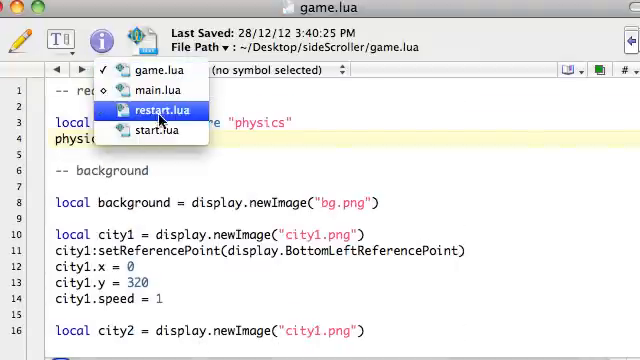
mouse_move(165, 130)
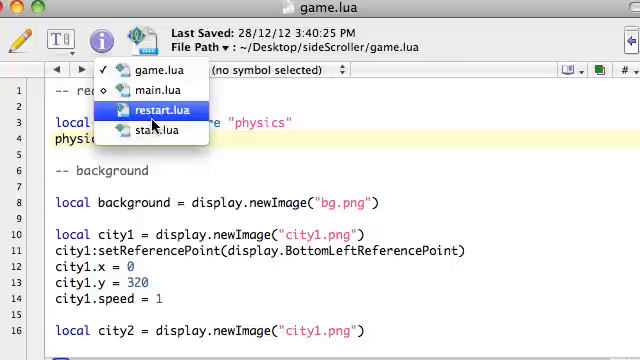
mouse_move(150, 90)
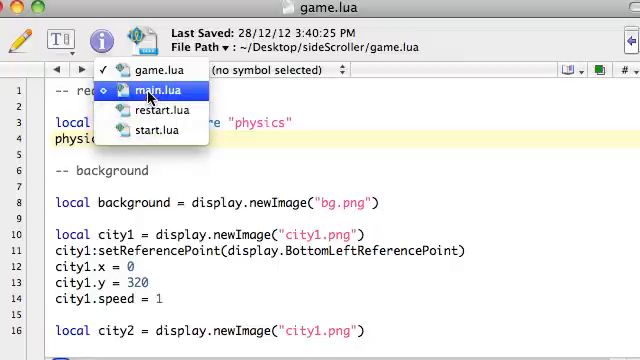
mouse_move(158, 90)
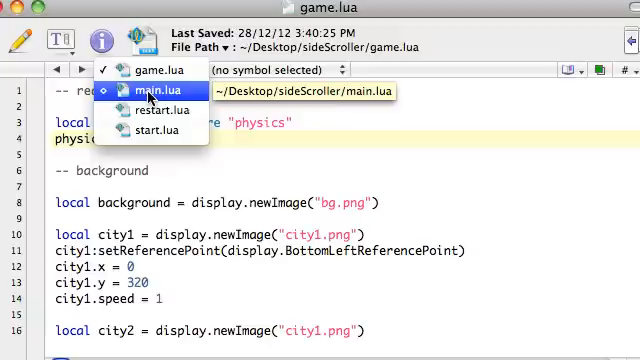
left_click(150, 70)
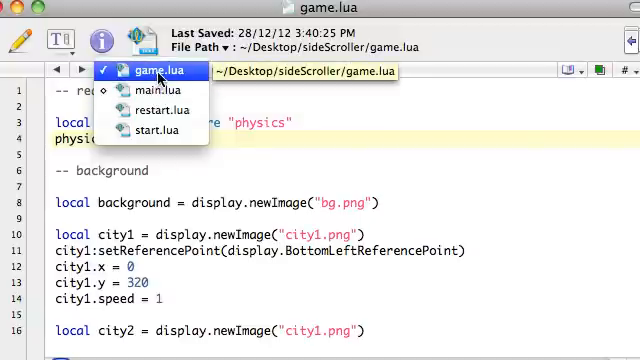
mouse_move(163, 130)
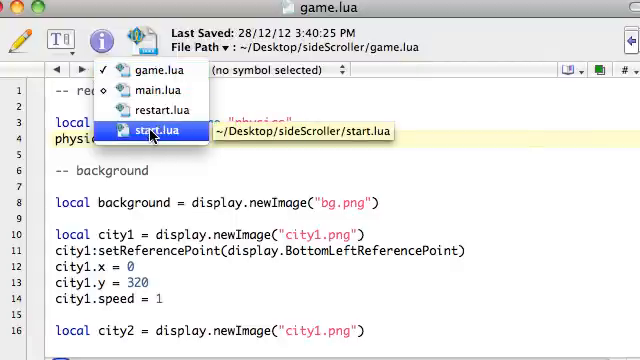
mouse_move(152, 70)
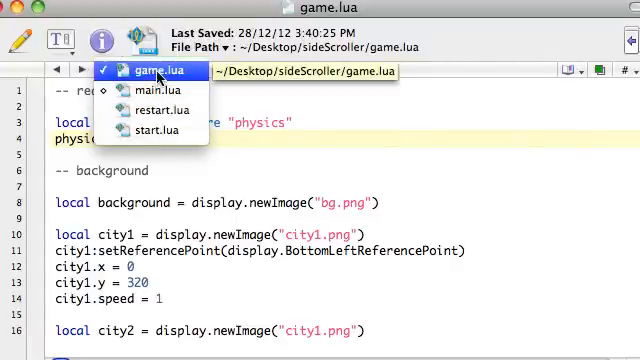
left_click(165, 71)
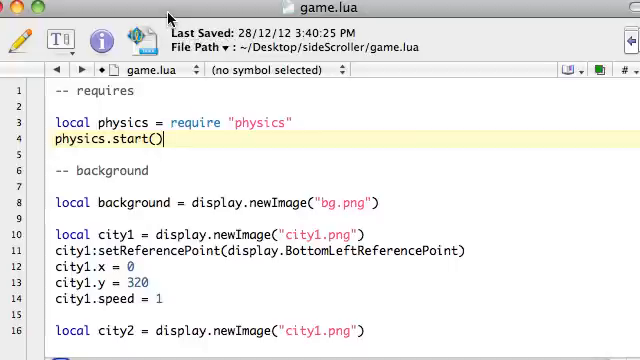
mouse_move(165, 10)
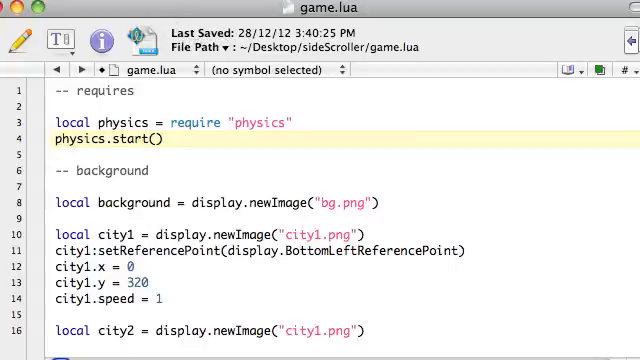
Step: Insert two blank lines after physics.start(), above the background comment
left_click(156, 137)
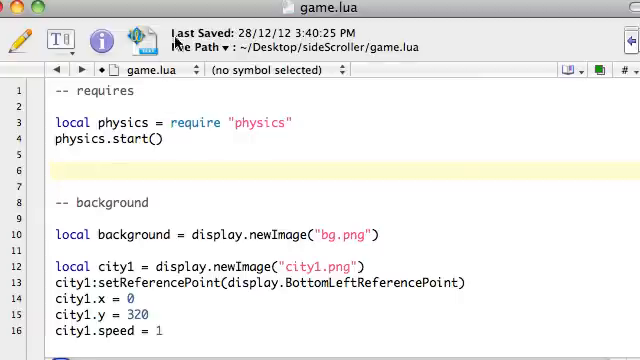
Step: Type local storyboard = require("storyboard") on line 6 and begin the next local line
type("local")
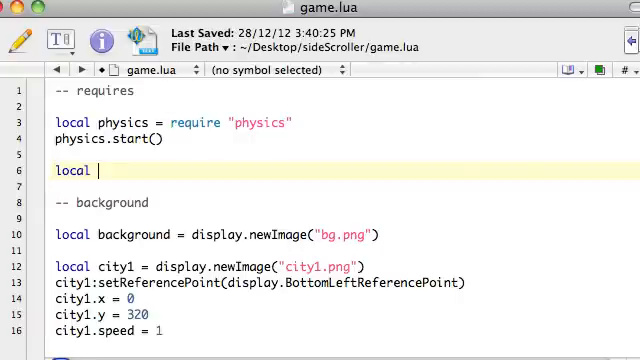
type("sto")
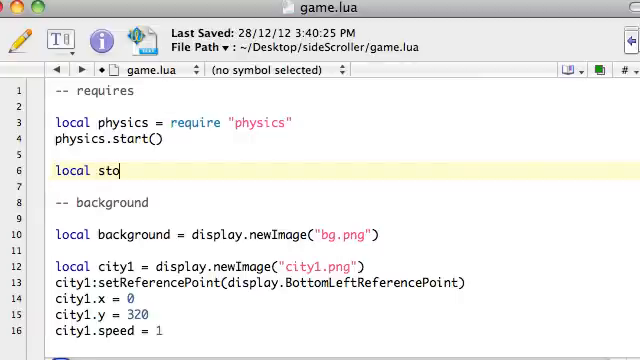
type("ryboard")
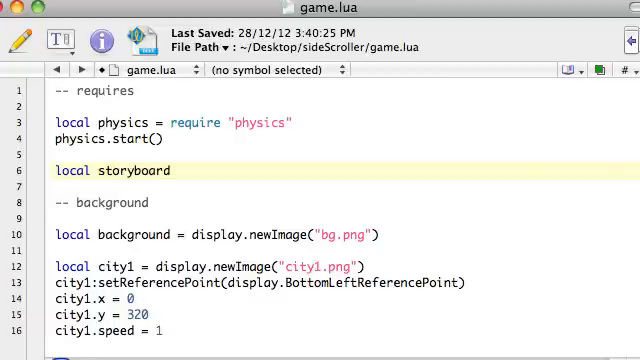
left_click(170, 171)
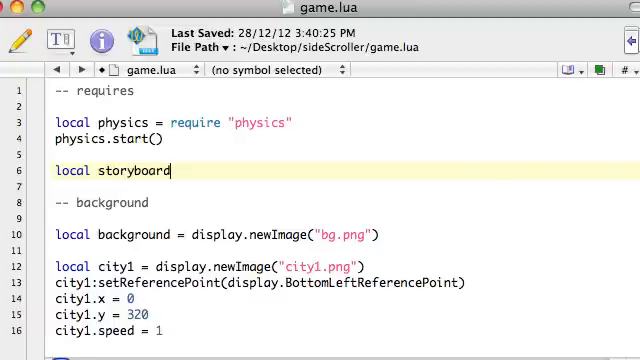
type("= require \"")
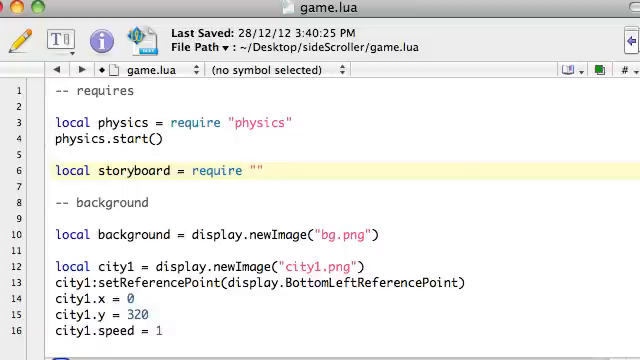
left_click(252, 170)
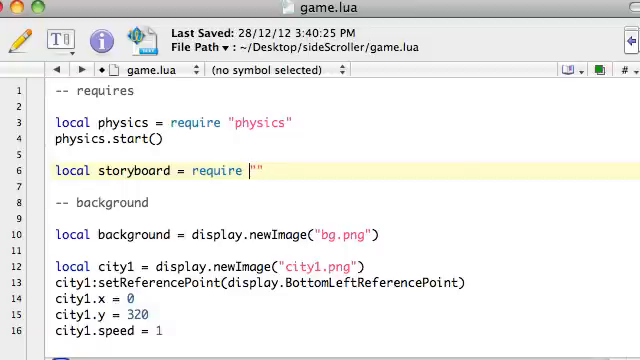
type("(")
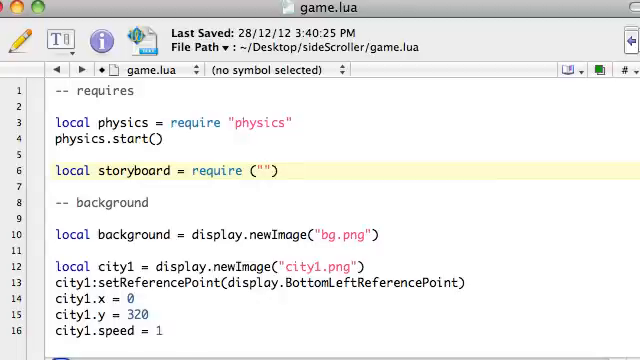
type("storyboard")
type("local")
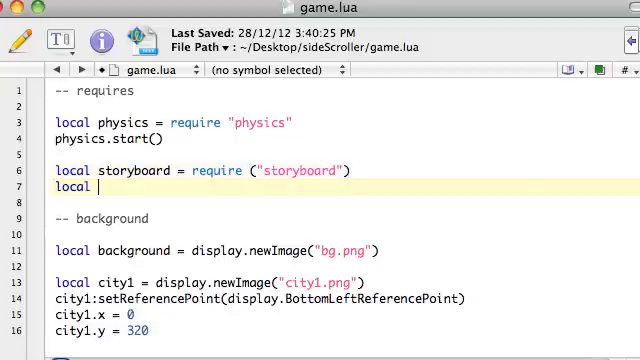
Step: Finish line 7 as local scene = storyboard.newScene() and save game.lua
type("scene")
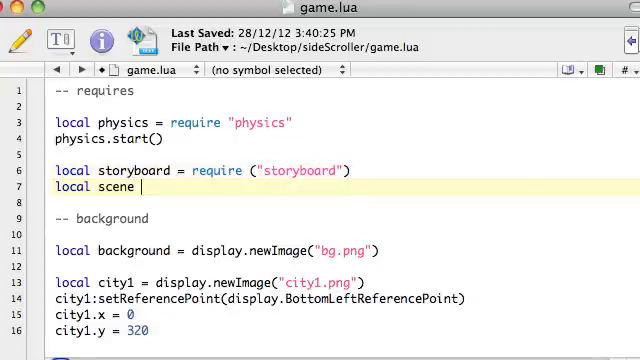
type("= storyboard.new")
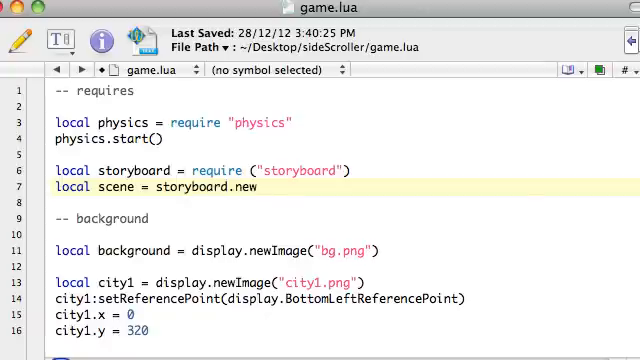
type("Sc")
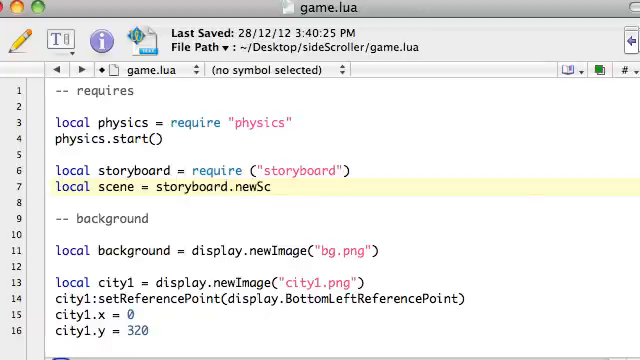
type("ene")
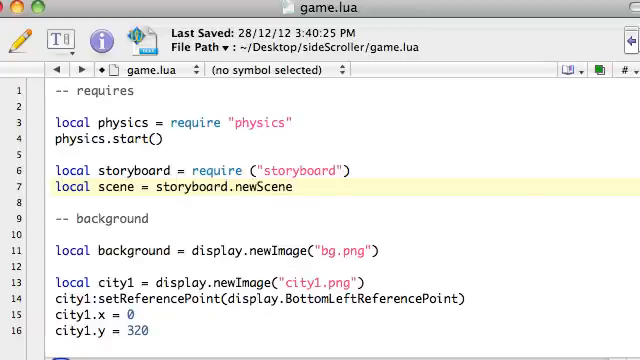
type("()")
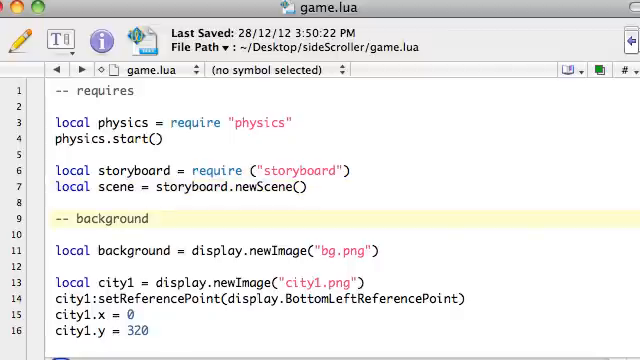
Step: Add a function scene:createScene(event) header below the background comment
left_click(148, 219)
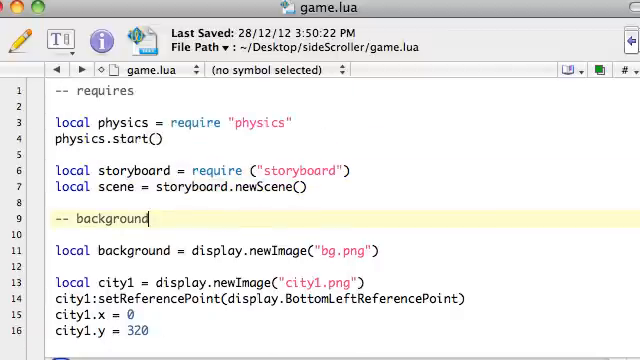
key("Return")
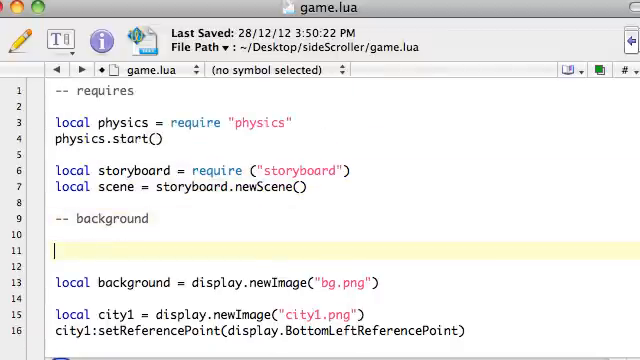
type("function")
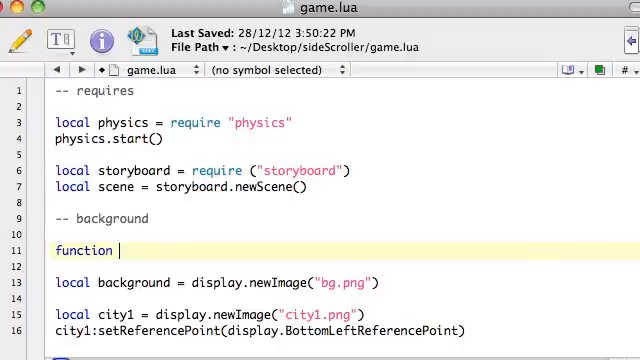
type("sc")
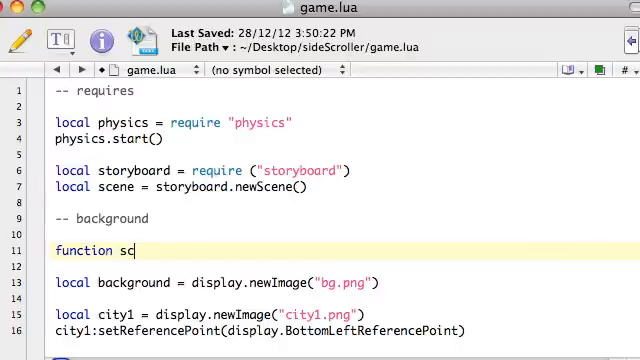
type("ene")
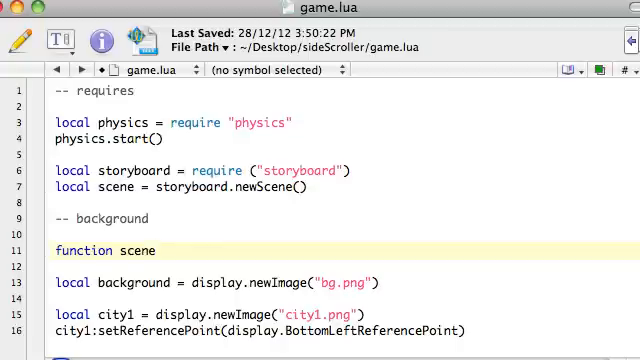
type(":create")
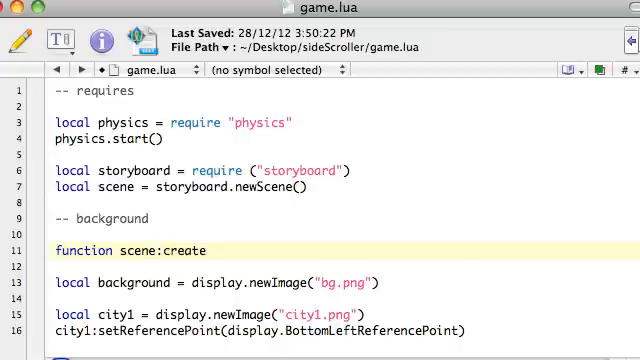
type("Scene")
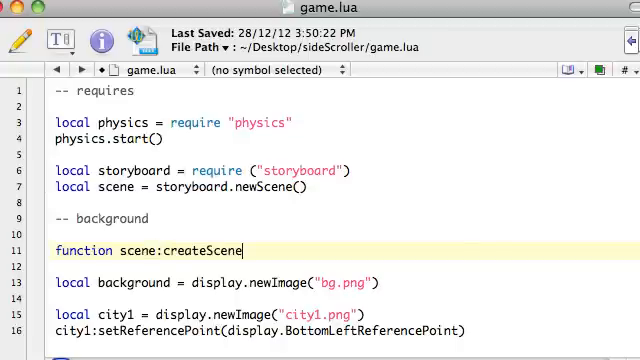
type("(even)")
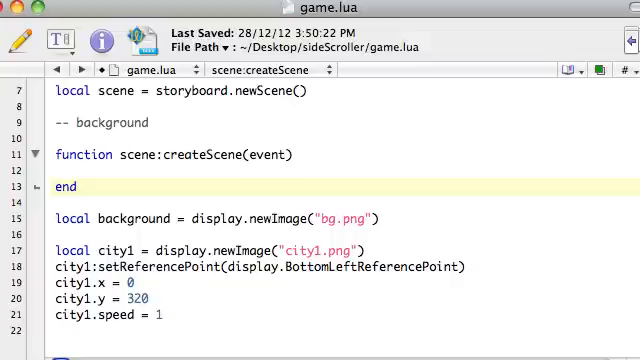
Step: Write local screenGroup = self.view as createScene's first line and select screenGroup
key("Return")
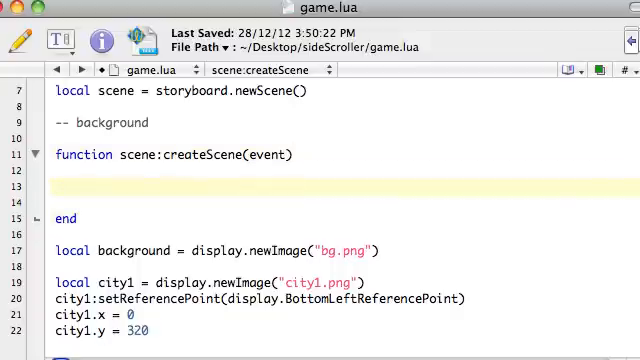
left_click(85, 187)
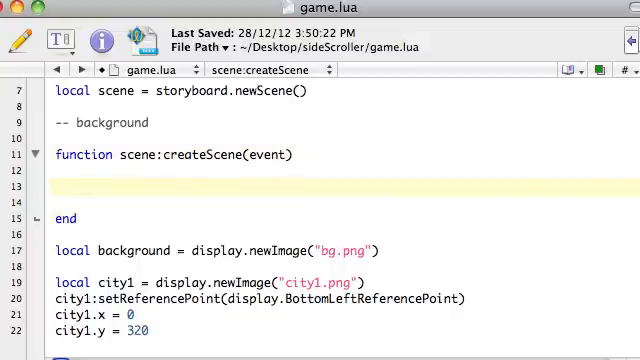
type("local")
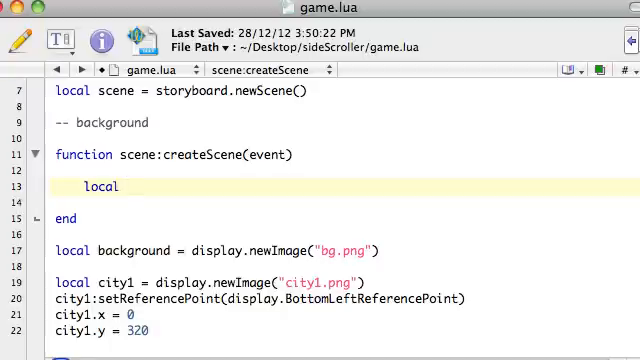
type("screenGroup")
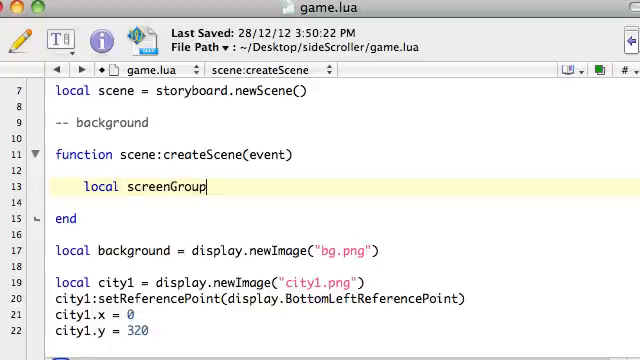
type("= self")
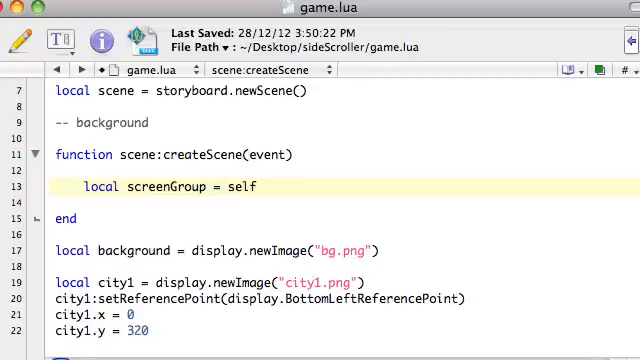
type(".view")
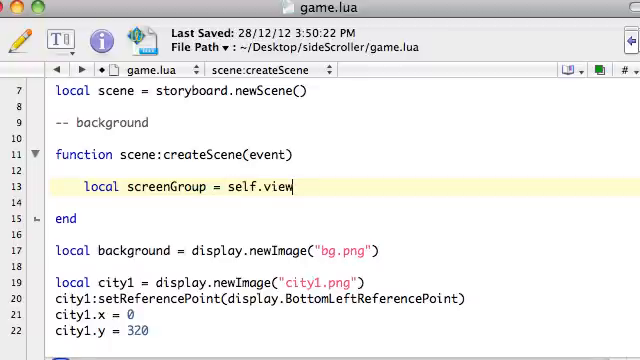
double_click(162, 186)
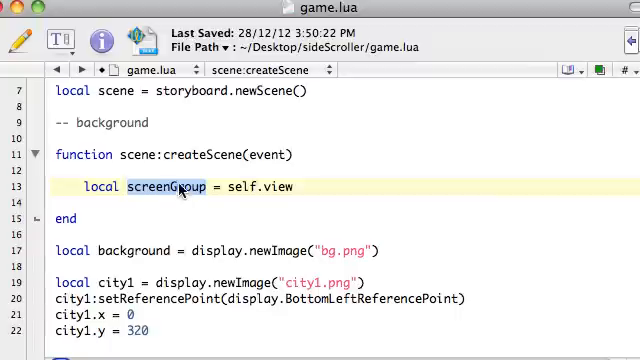
Step: Select the code from the bg.png background image through city4.speed = 2
scroll("down", 3)
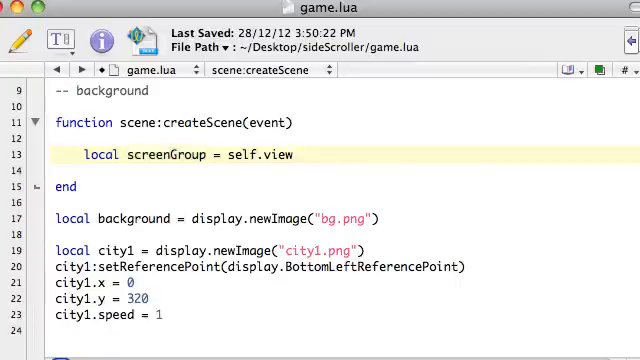
scroll("up", 3)
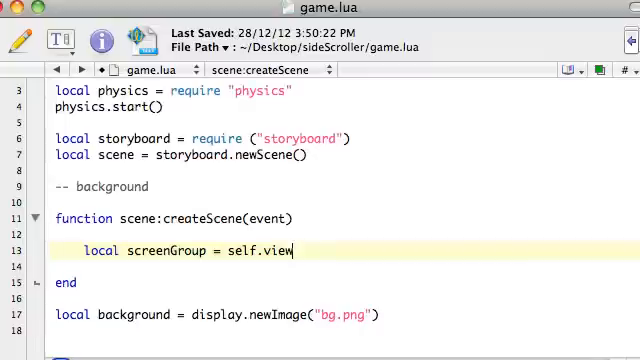
scroll("down", 3)
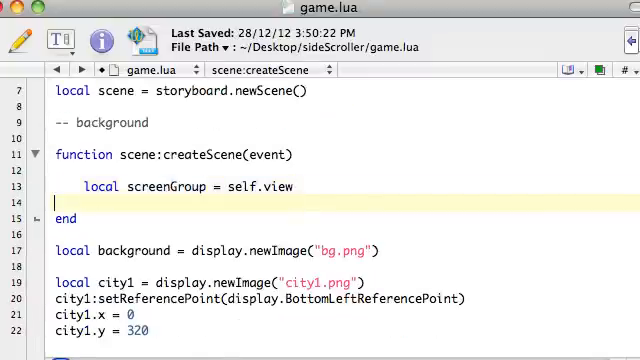
scroll("down", 3)
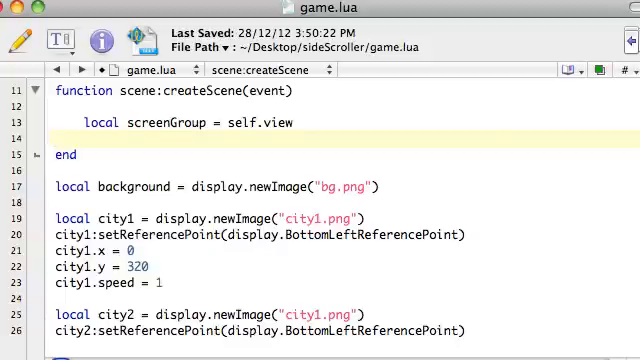
scroll("down", 3)
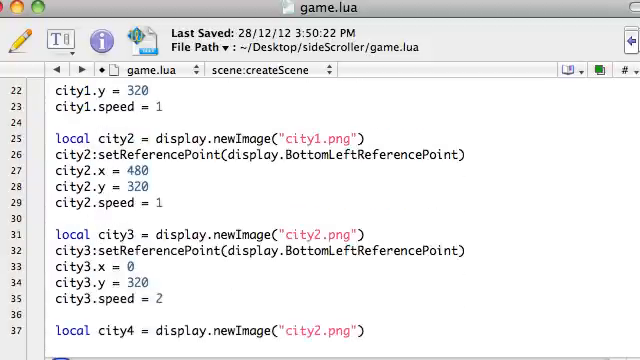
scroll("up", 3)
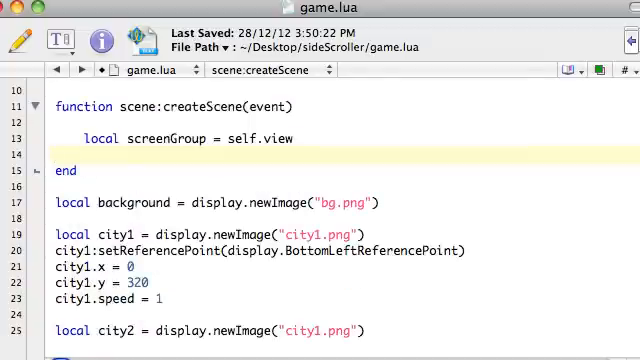
scroll("down", 3)
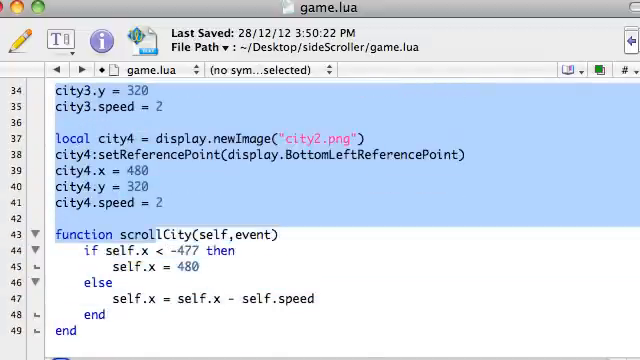
scroll("up", 3)
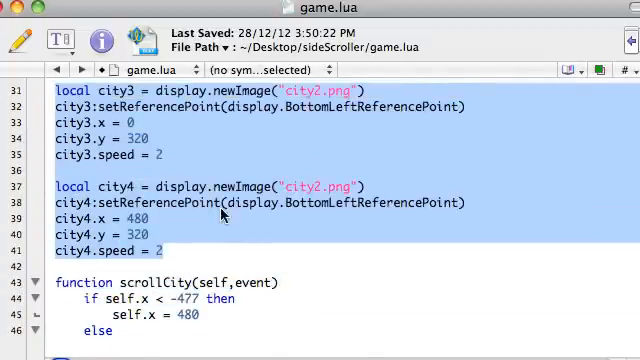
scroll("up", 3)
type("local screenGroup = self.view")
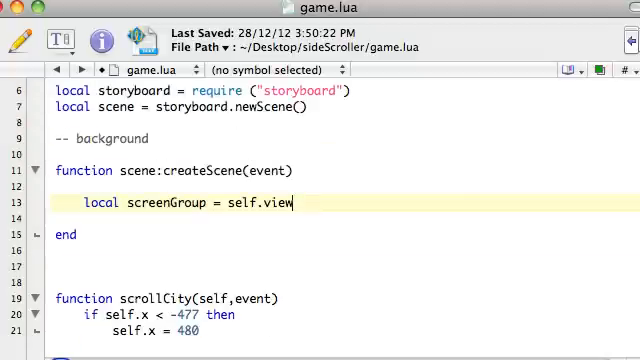
Step: Paste the cut background and city image code on a new line below screenGroup
key("Return")
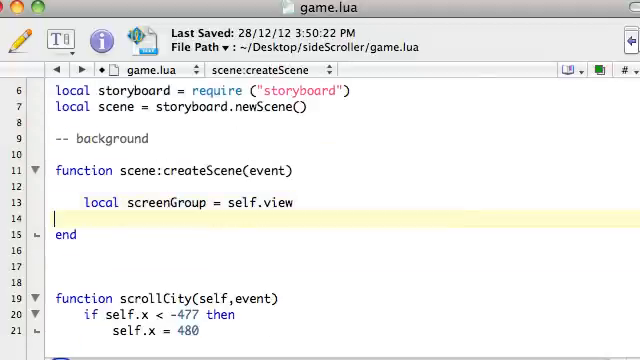
key("Return")
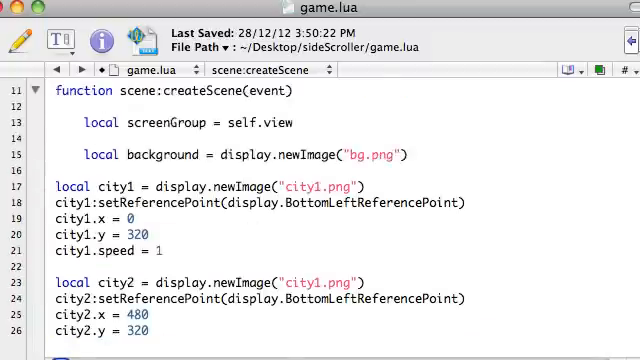
scroll("down", 3)
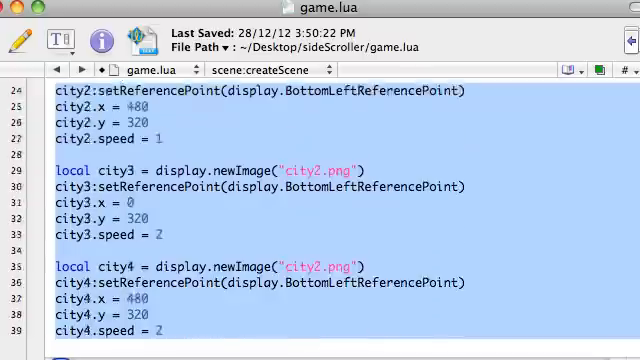
scroll("up", 3)
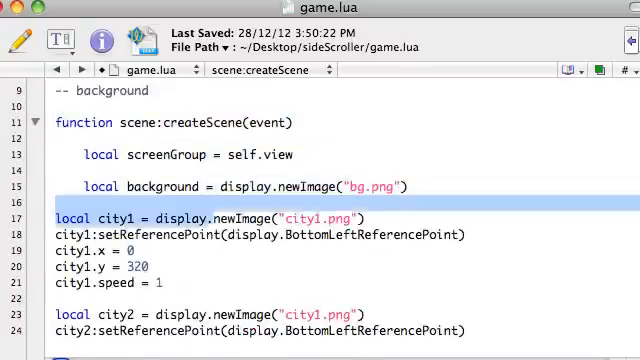
scroll("down", 3)
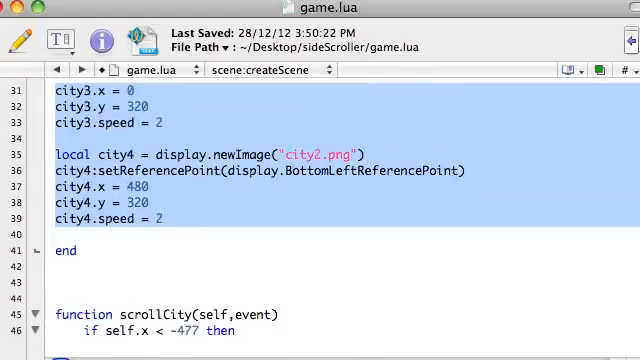
scroll("up", 3)
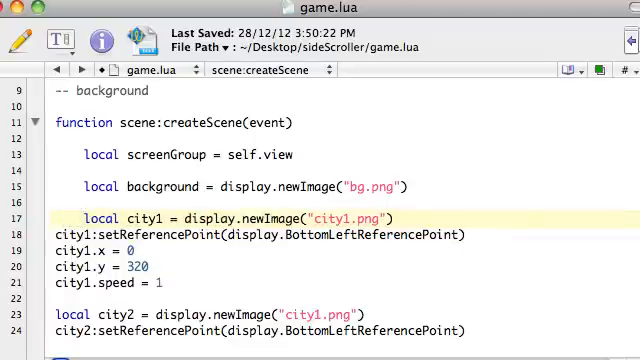
Step: Tab-indent each pasted city1–city4 setup line inside createScene
scroll("down", 3)
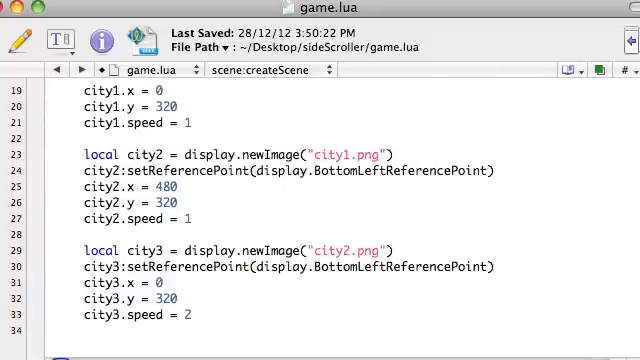
scroll("down", 3)
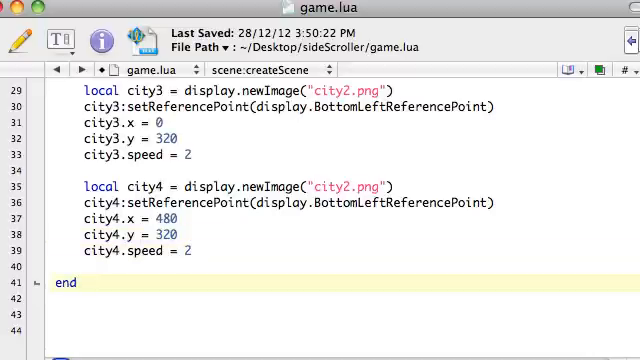
scroll("up", 3)
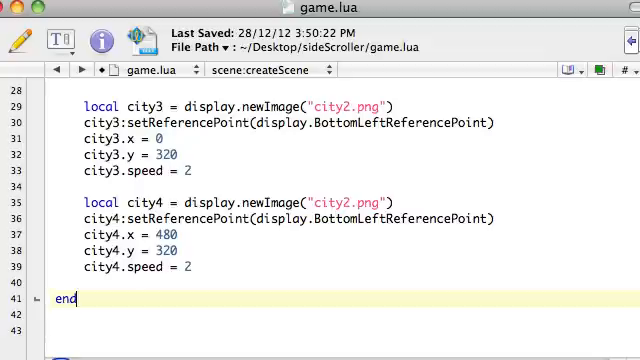
scroll("up", 3)
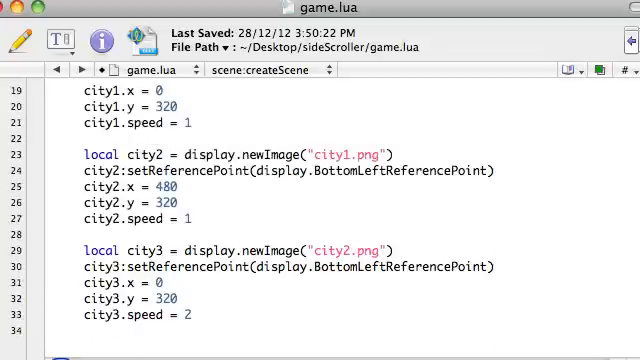
scroll("up", 3)
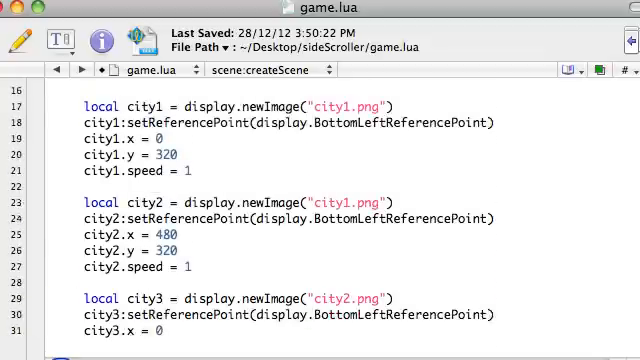
scroll("down", 3)
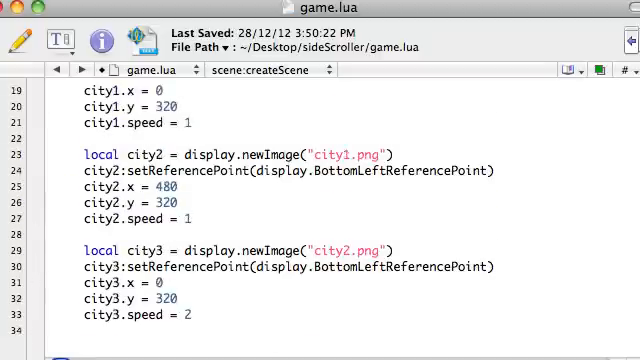
scroll("up", 3)
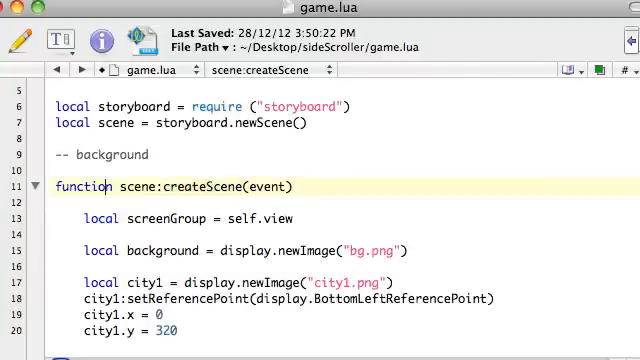
scroll("down", 3)
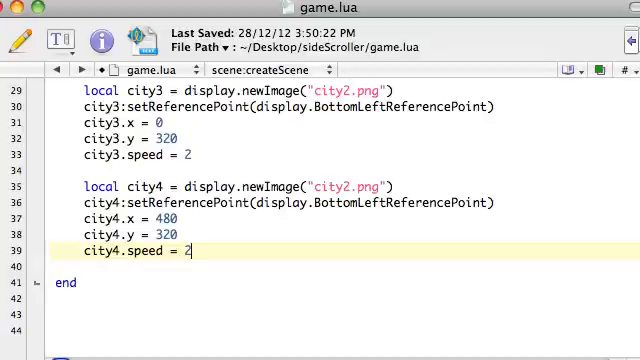
Step: Write scene:enterScene(event), scene:exitScene(event) and scene:destroyScene(event) stubs below createScene's end
scroll("up", 3)
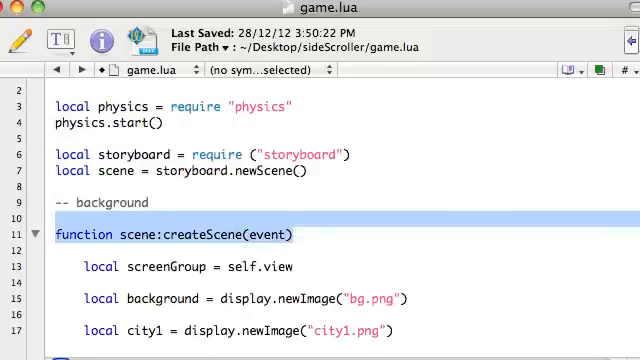
scroll("down", 3)
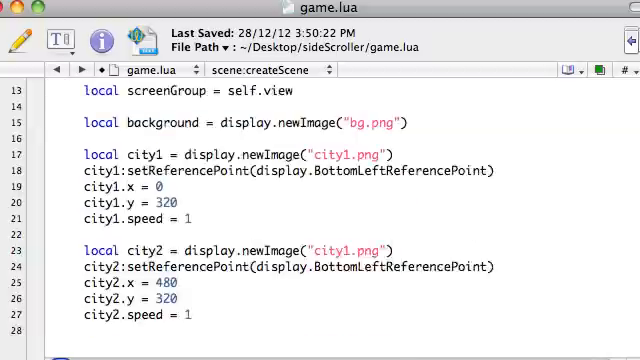
scroll("down", 3)
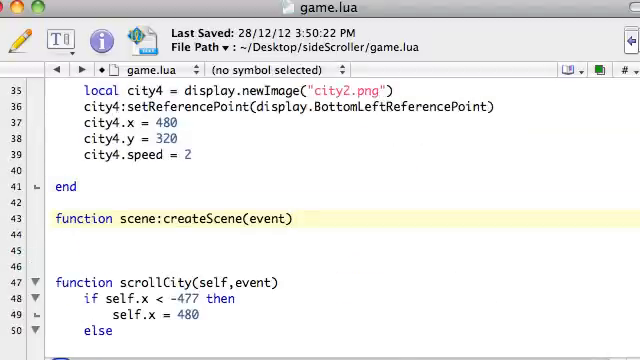
left_click(201, 218)
type("function scene:destroyScene(event)")
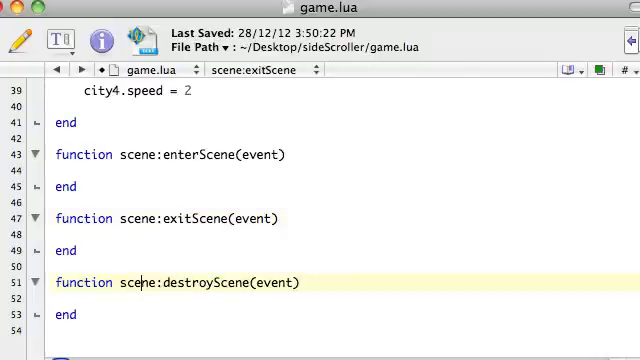
Step: Select lines 67–77, the city1–city4 enterFrame and Runtime:addEventListener pairs
scroll("up", 3)
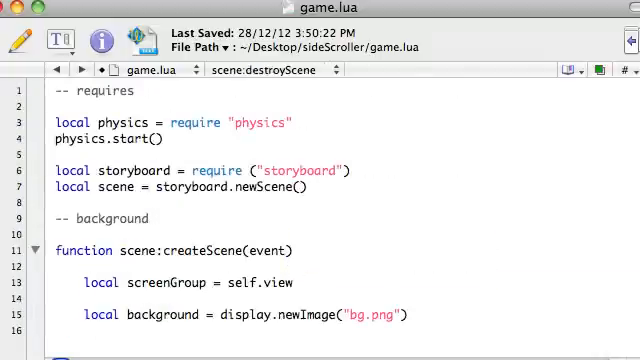
scroll("down", 3)
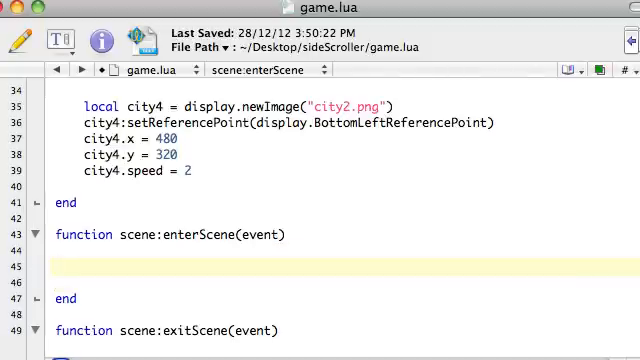
scroll("up", 3)
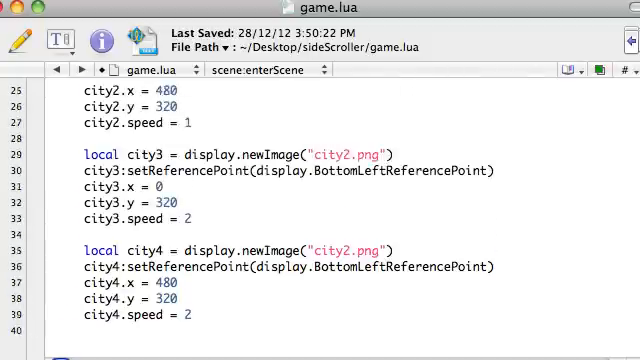
scroll("down", 3)
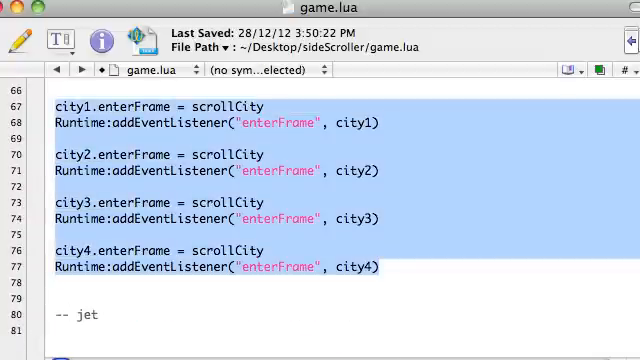
Step: Relocate the four city enterFrame listener pairs into scene:enterScene, indented
scroll("up", 3)
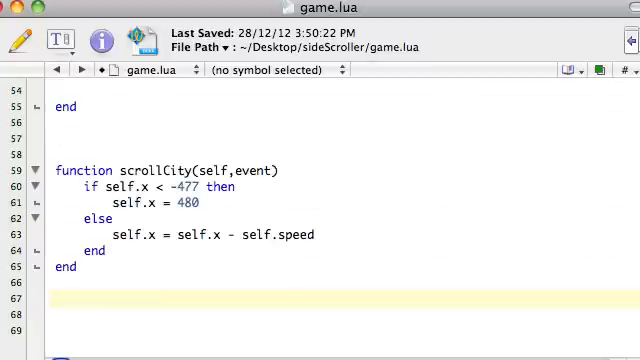
scroll("up", 3)
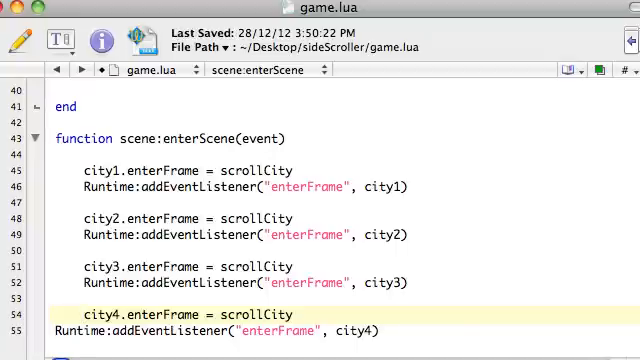
scroll("down", 3)
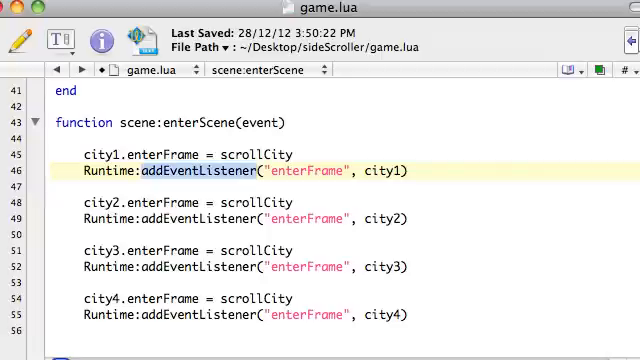
double_click(384, 170)
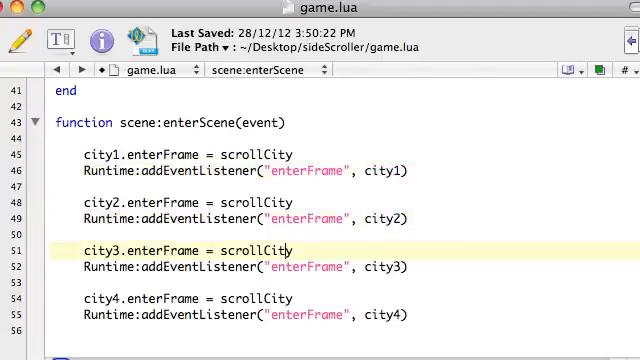
scroll("down", 3)
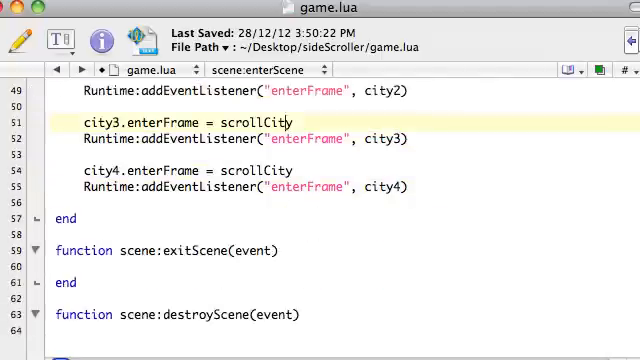
scroll("down", 3)
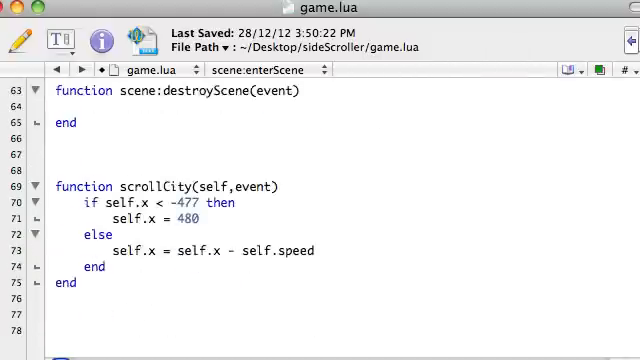
Step: Add Runtime:addEventListener("touch", touchScreen) after the city4 listener in enterScene
scroll("down", 3)
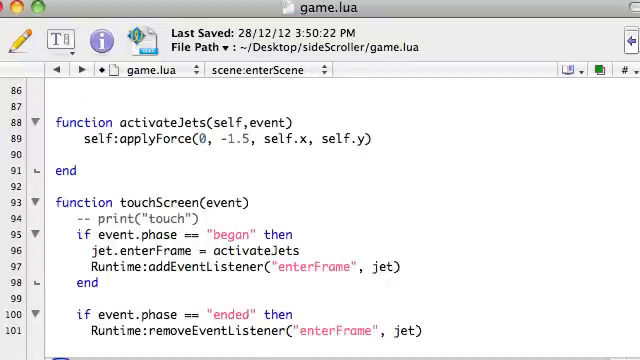
scroll("down", 3)
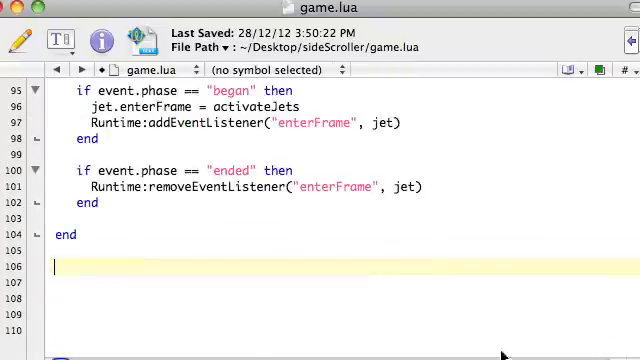
scroll("up", 3)
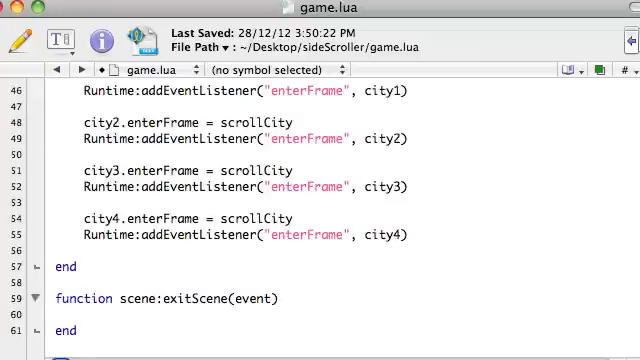
scroll("down", 3)
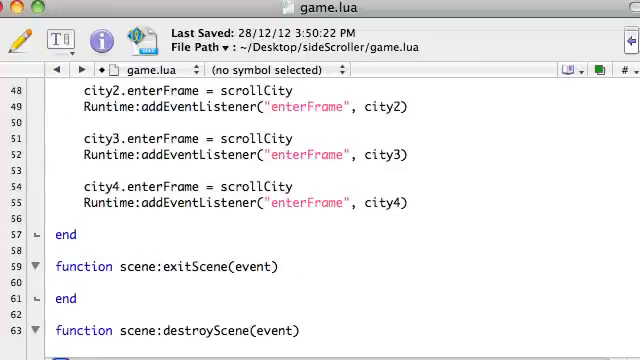
type("Runtime:addEventListener(\"touch\", touchScreen)")
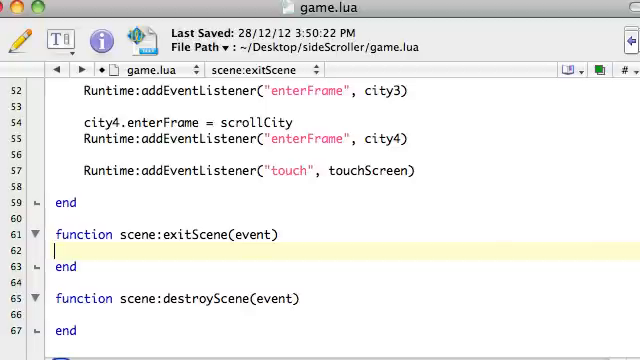
scroll("up", 3)
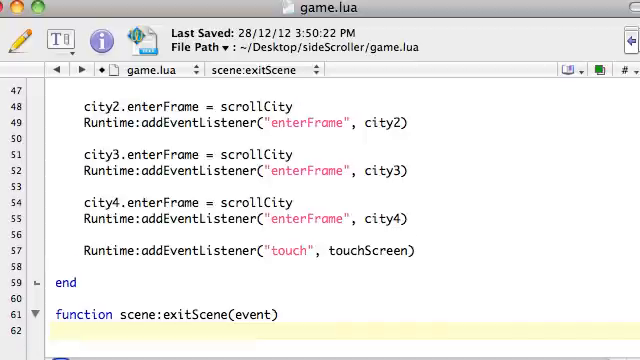
scroll("up", 3)
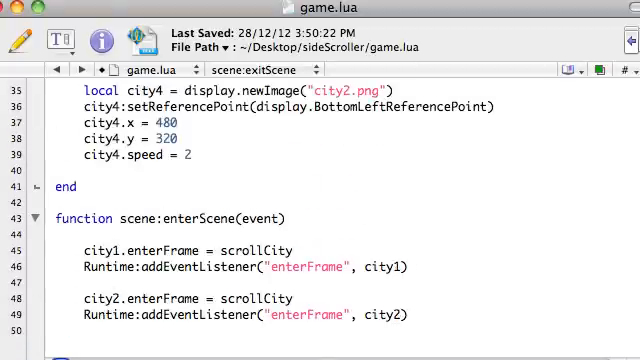
Step: Move the jet image, position and physics body lines to the end of createScene
scroll("down", 3)
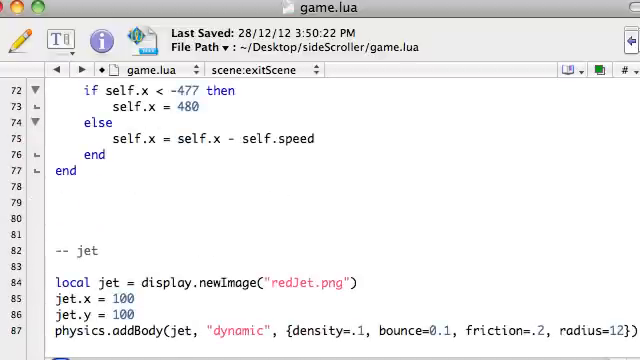
scroll("down", 3)
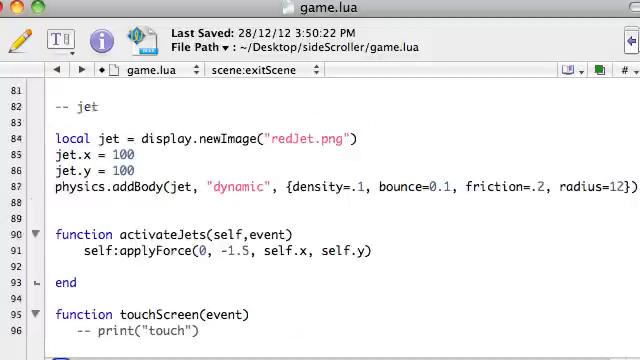
scroll("up", 3)
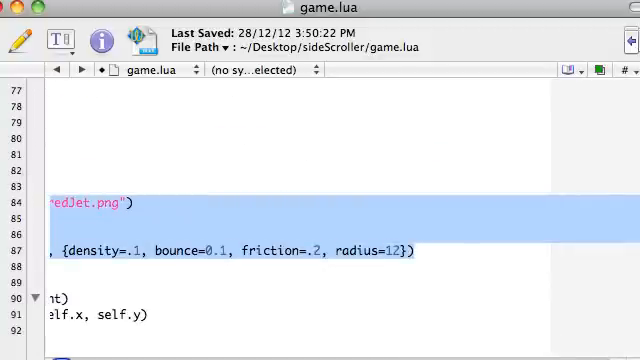
scroll("up", 3)
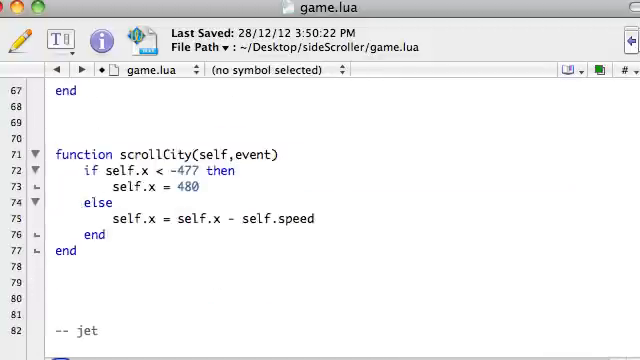
scroll("up", 3)
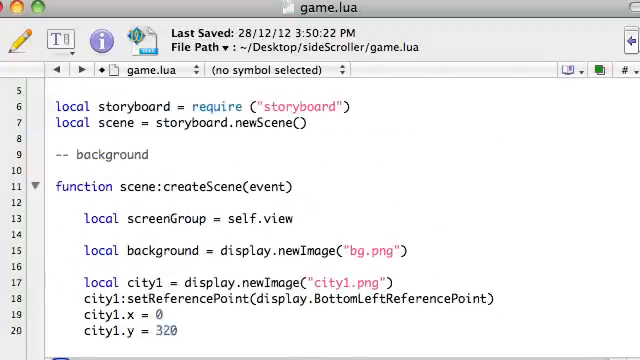
scroll("down", 3)
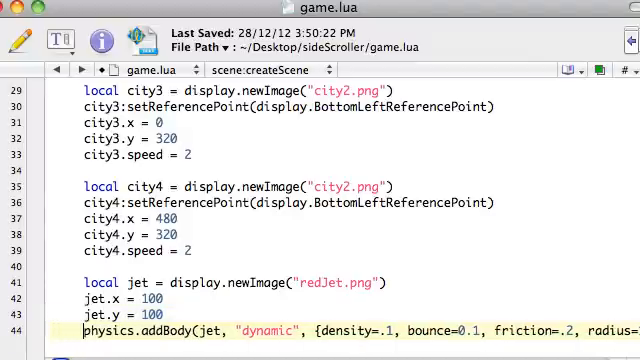
scroll("up", 3)
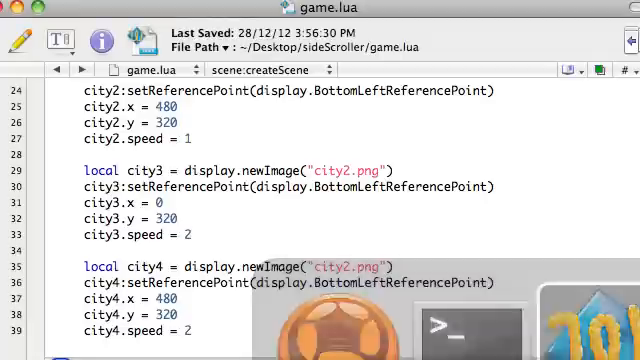
Step: Save game.lua and scroll back to the top to review the requires and createScene
scroll("down", 3)
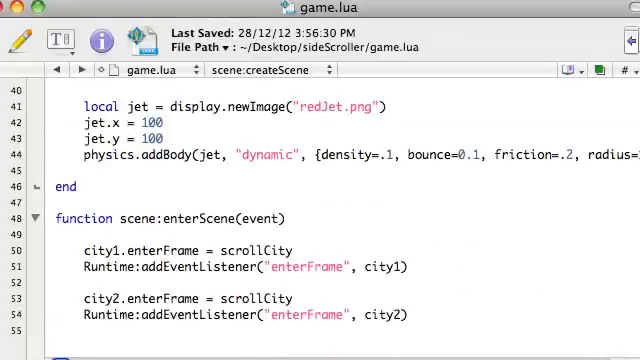
scroll("down", 3)
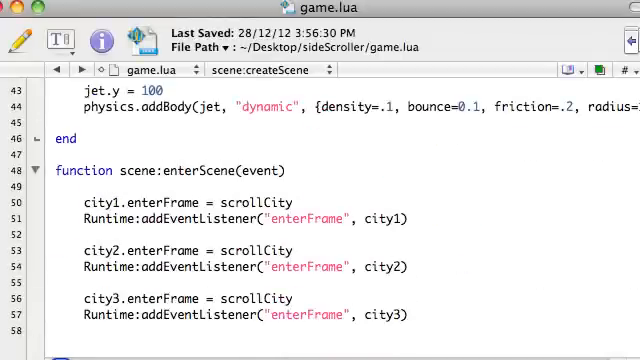
scroll("up", 3)
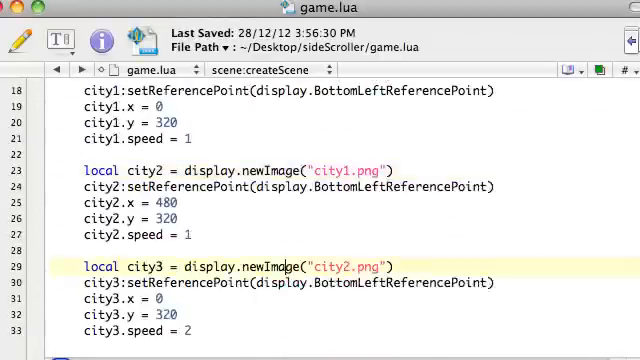
scroll("up", 3)
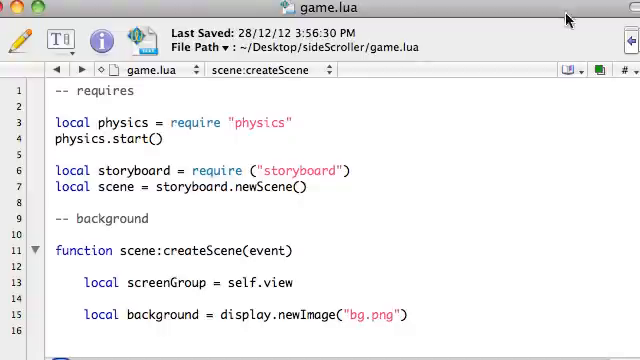